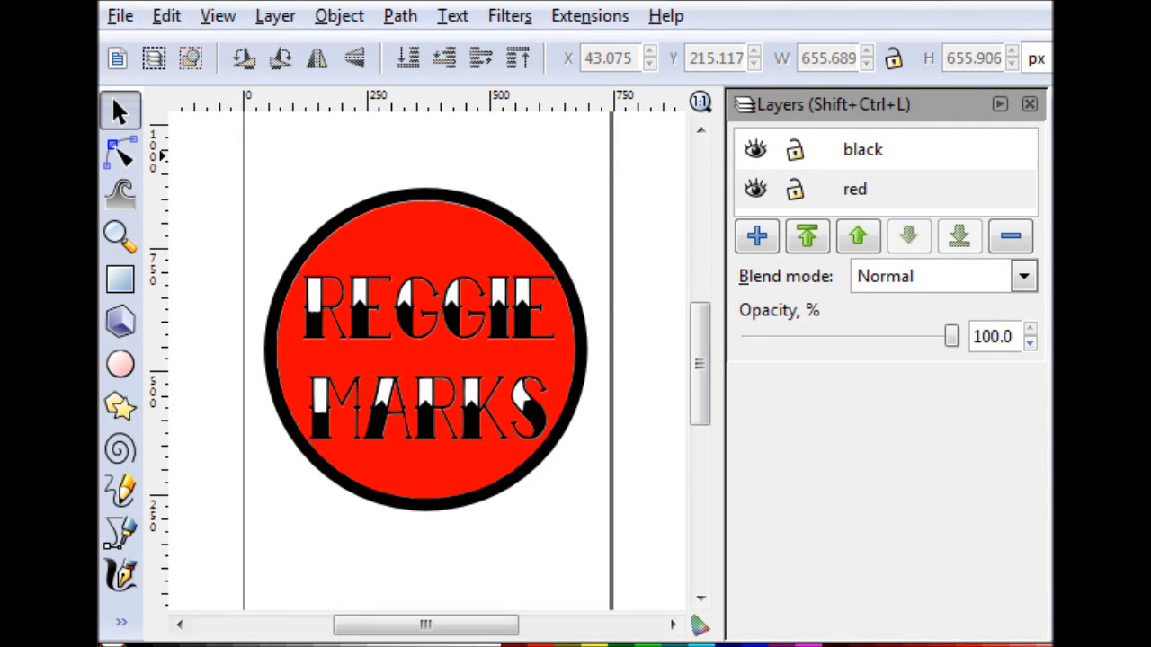
Toggle the red and black layers' visibility off and back on to check their contents
{"action": "left_click", "coordinate": [755, 189]}
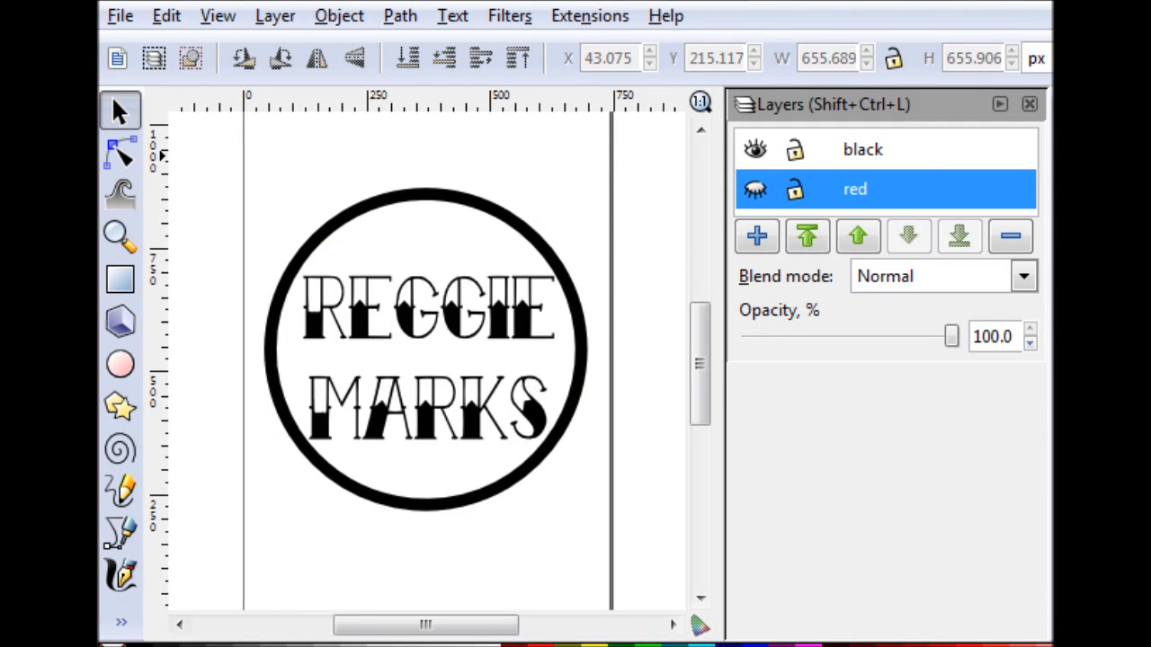
{"action": "left_click", "coordinate": [755, 189]}
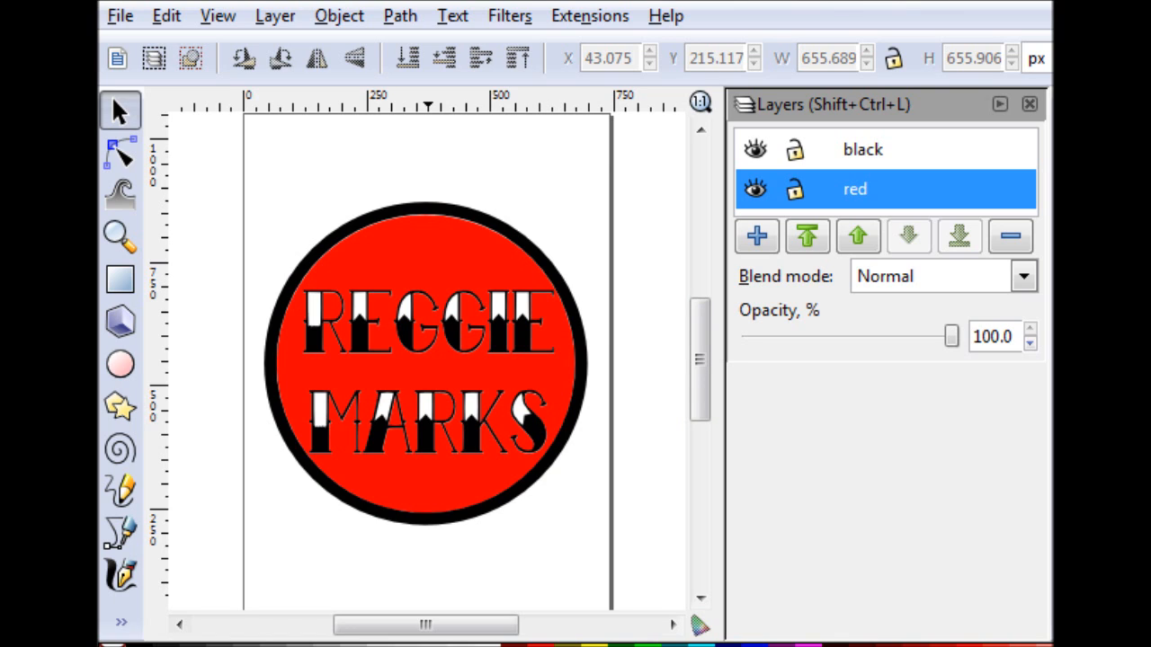
{"action": "left_click", "coordinate": [754, 189]}
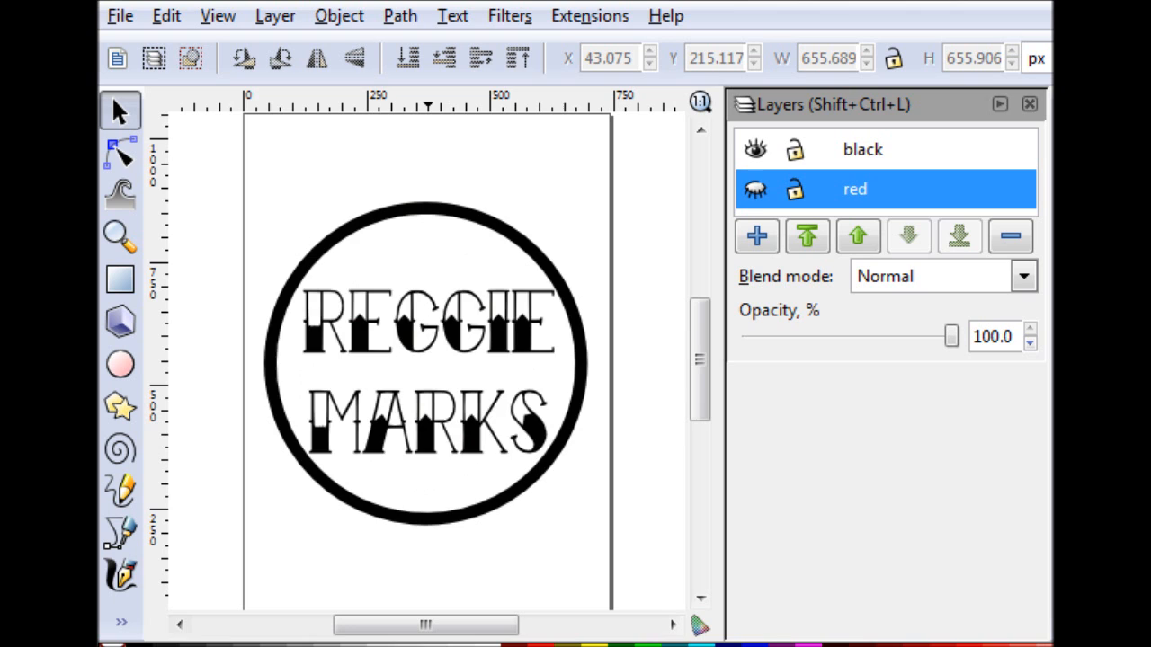
{"action": "left_click", "coordinate": [755, 189]}
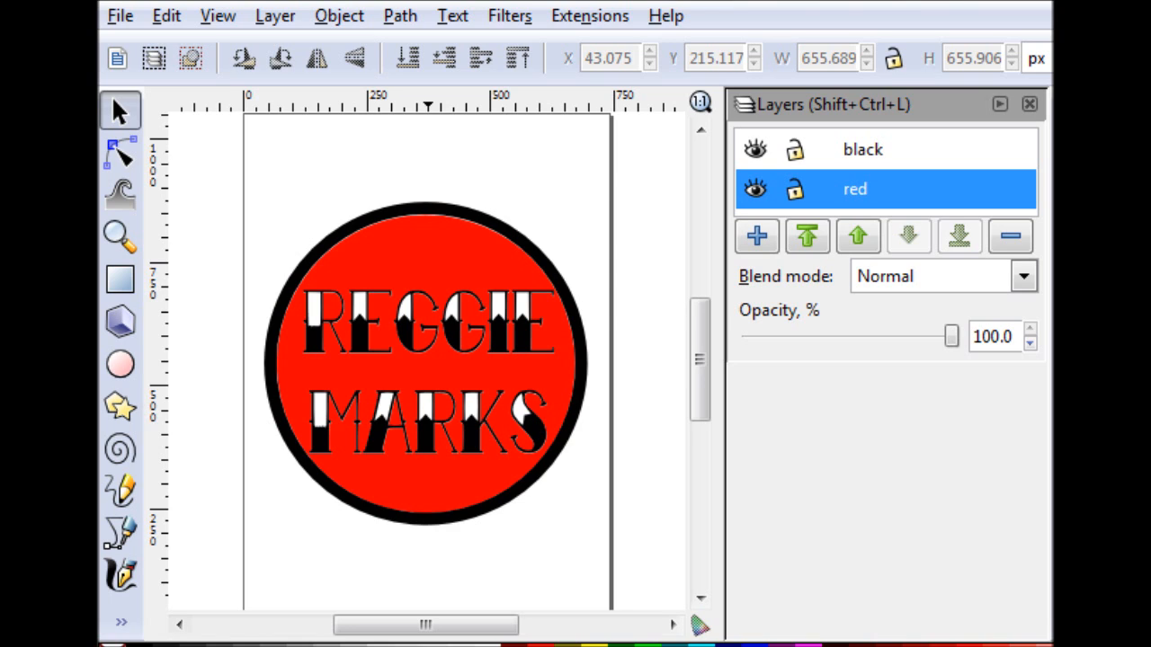
{"action": "left_click", "coordinate": [755, 149]}
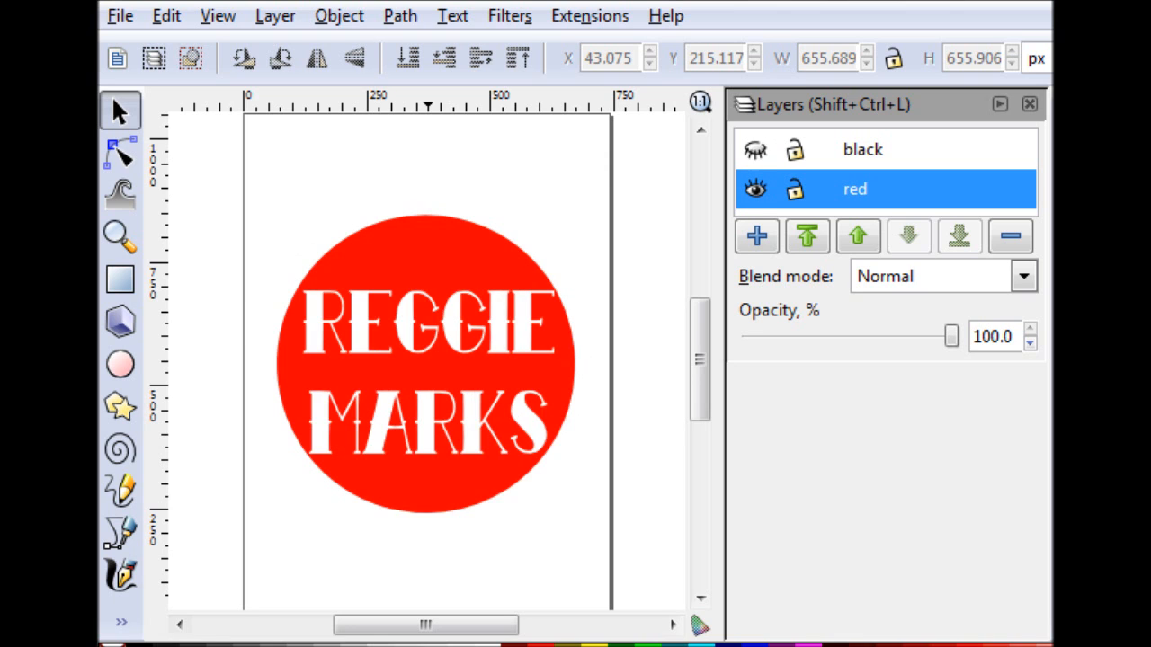
{"action": "left_click", "coordinate": [755, 149]}
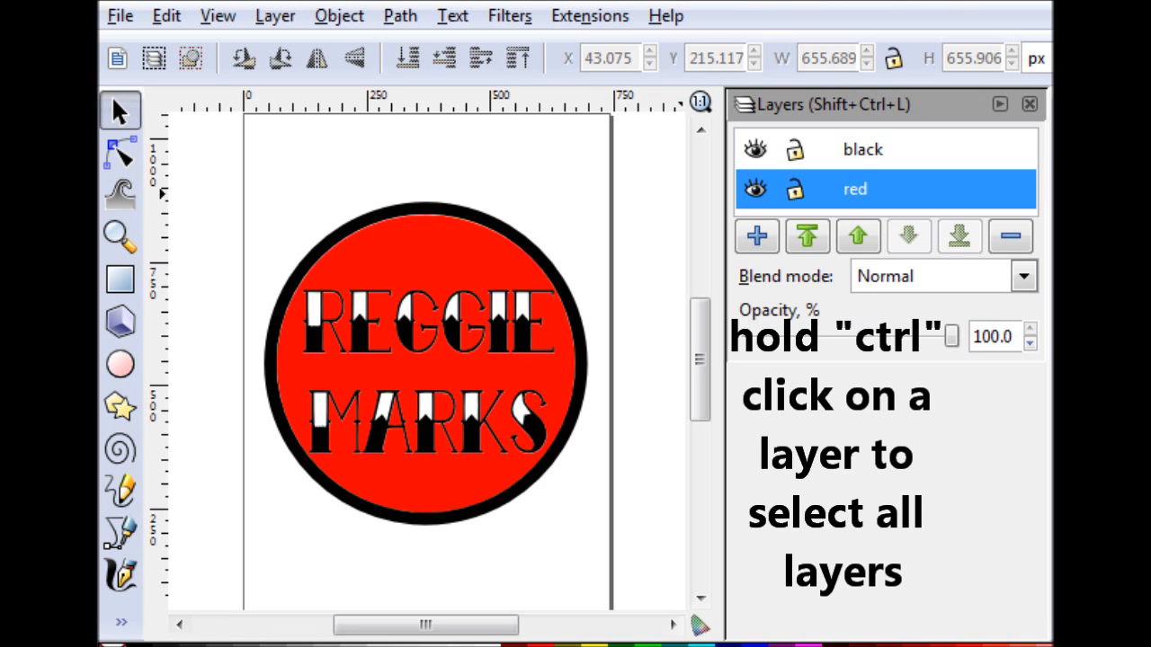
Make no layer current in the Layers panel, then reach for the Extensions list
{"action": "left_click", "coordinate": [861, 150]}
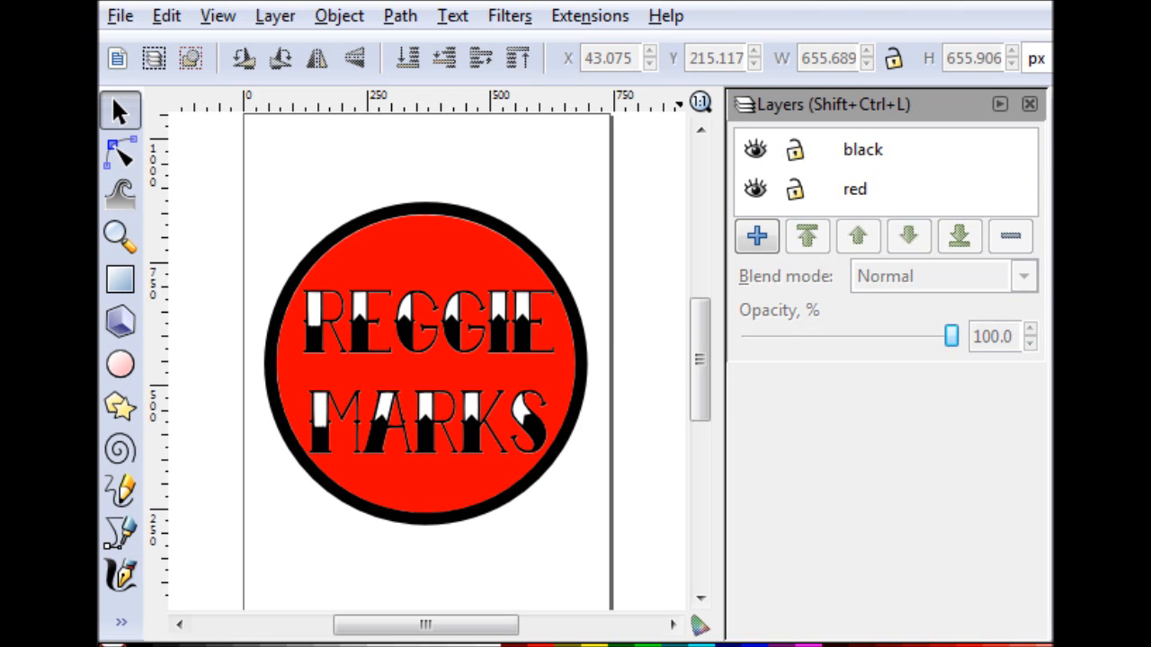
{"action": "left_click", "coordinate": [863, 150]}
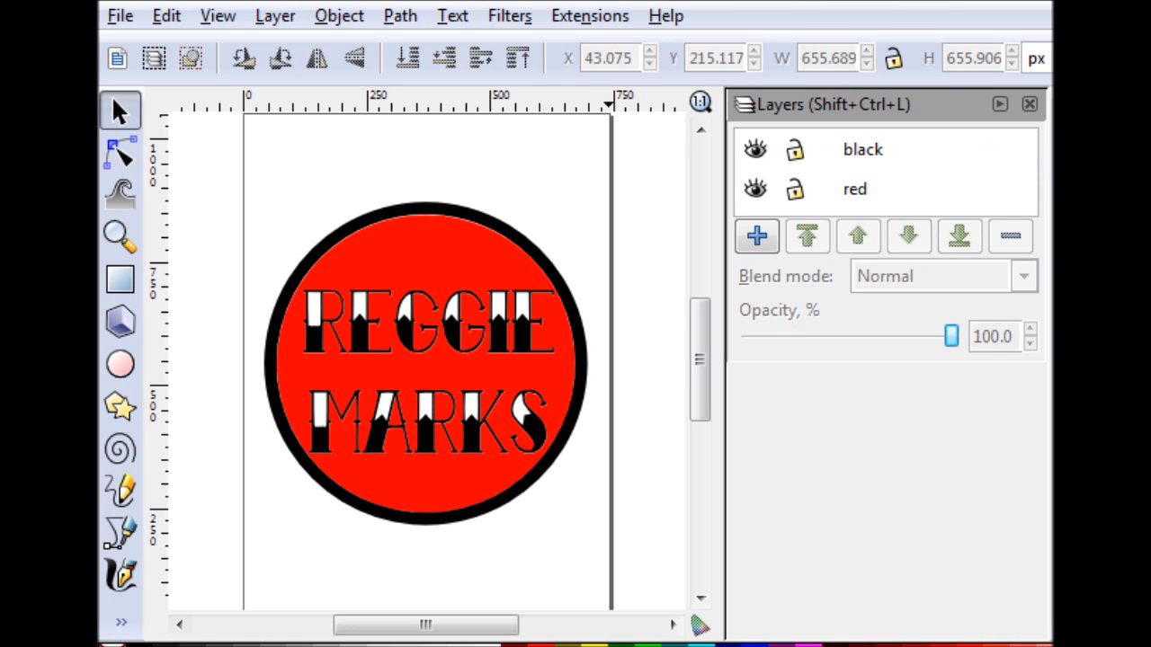
{"action": "left_click", "coordinate": [590, 14]}
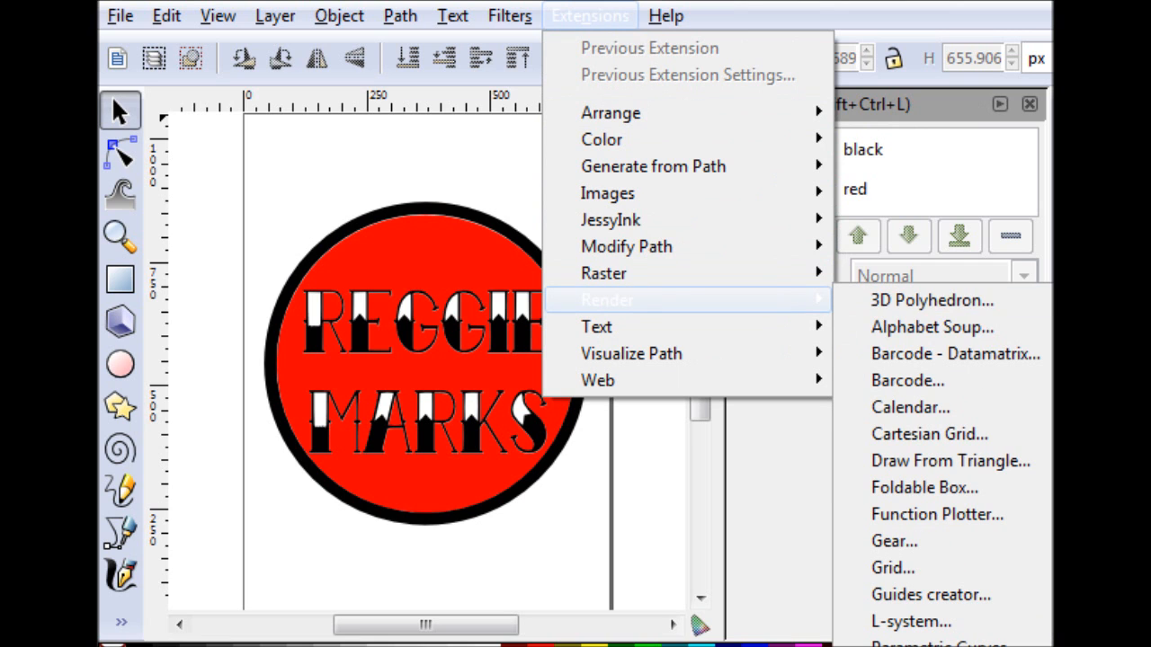
{"action": "mouse_move", "coordinate": [609, 112]}
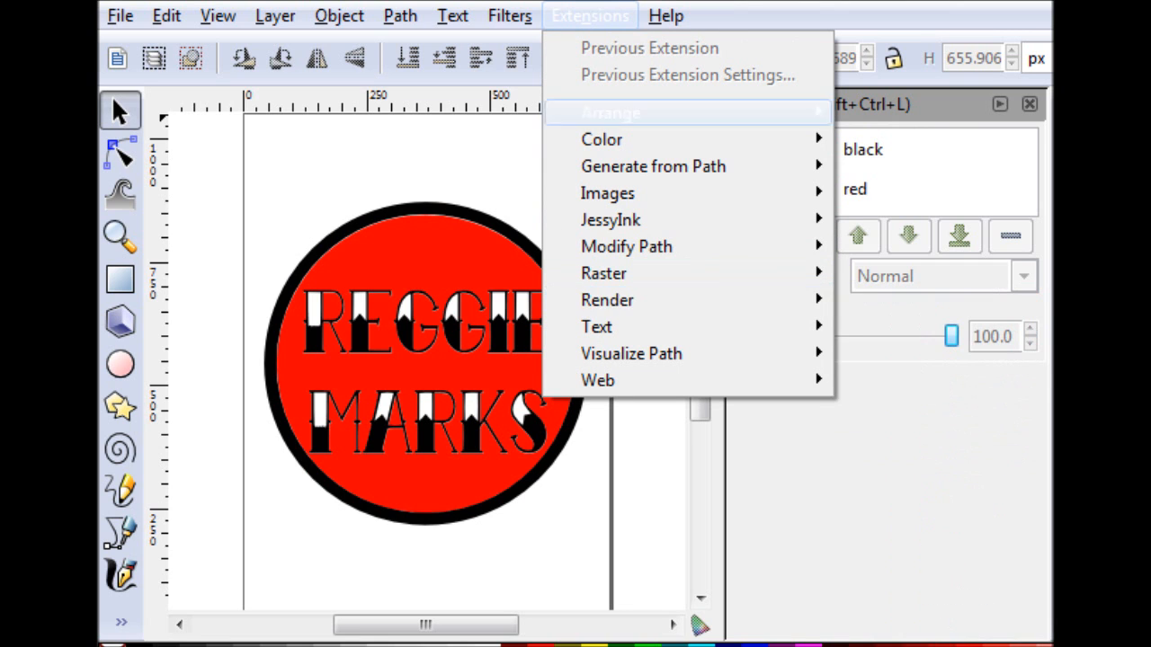
{"action": "mouse_move", "coordinate": [608, 299]}
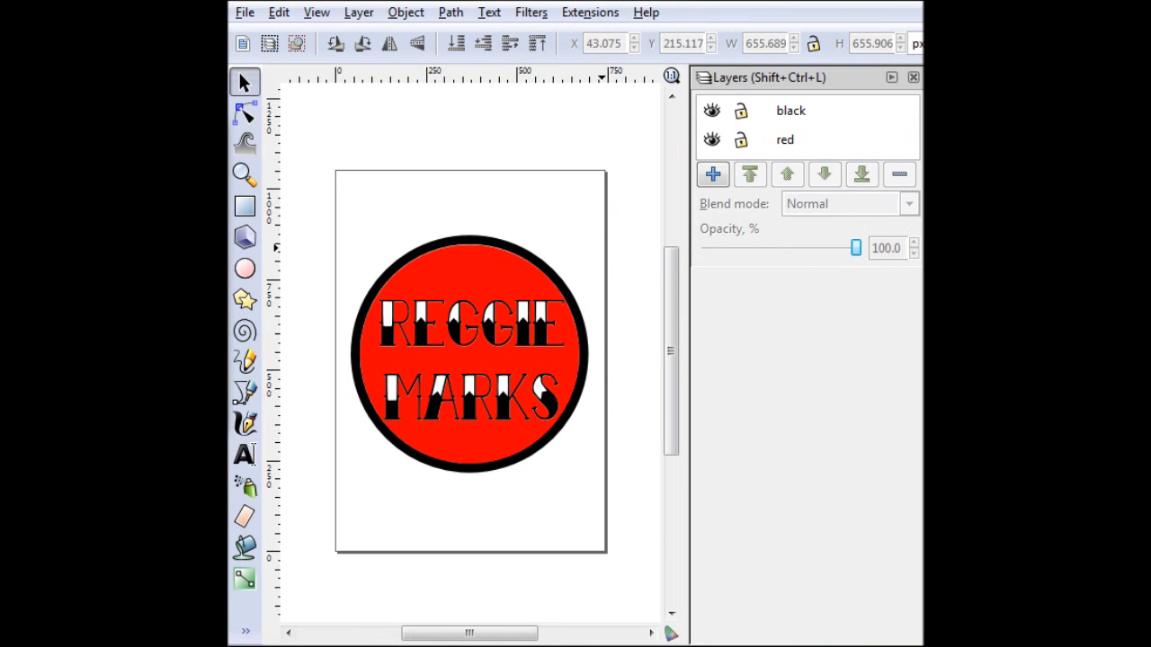
Render a wireframe sphere with 1 latitude line, 2 longitude lines and a 20 px radius
{"action": "left_click", "coordinate": [590, 10]}
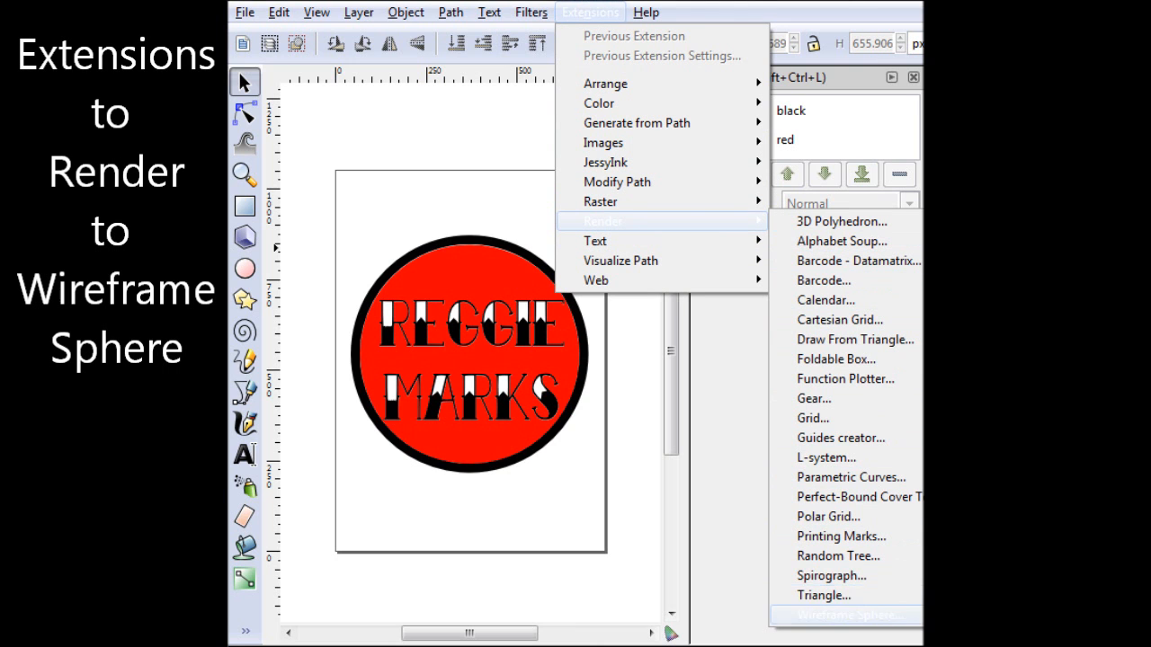
{"action": "left_click", "coordinate": [845, 615]}
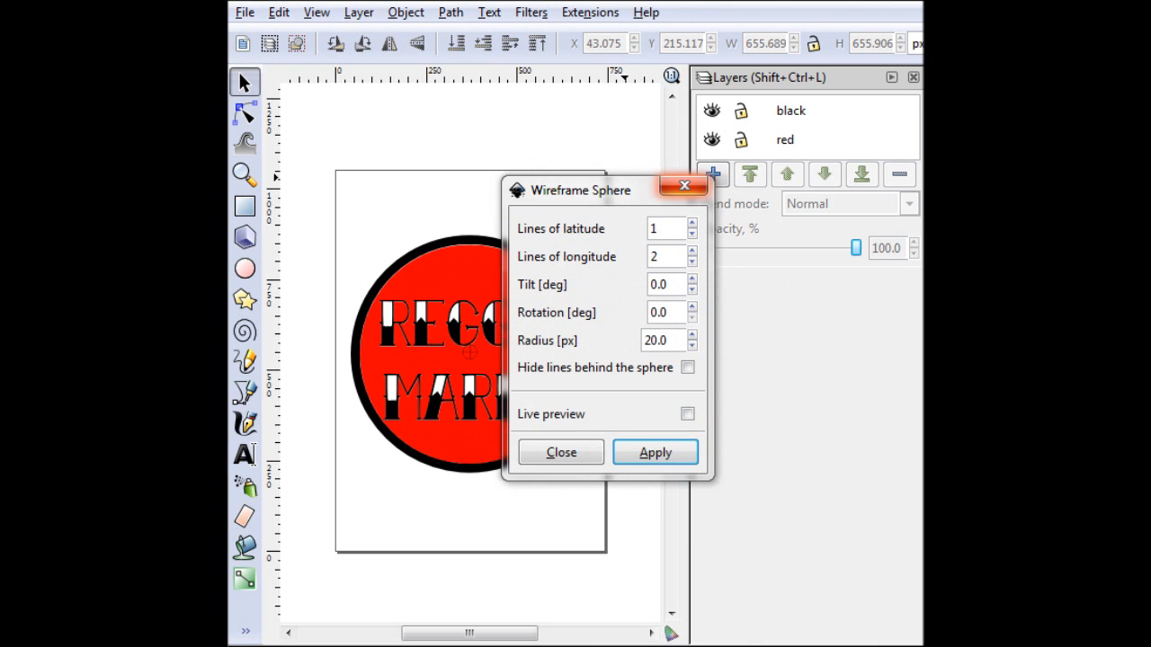
{"action": "left_click", "coordinate": [561, 453]}
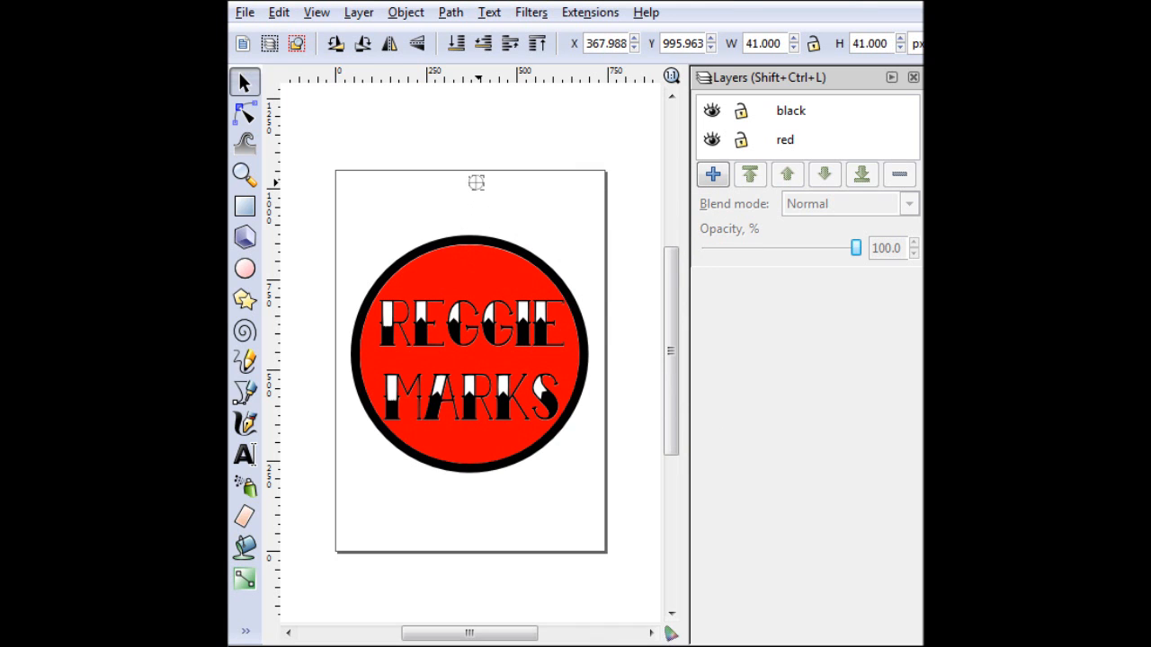
In Align and Distribute, relative to Page, try right and left edges then centre the sphere horizontally
{"action": "left_click", "coordinate": [358, 11]}
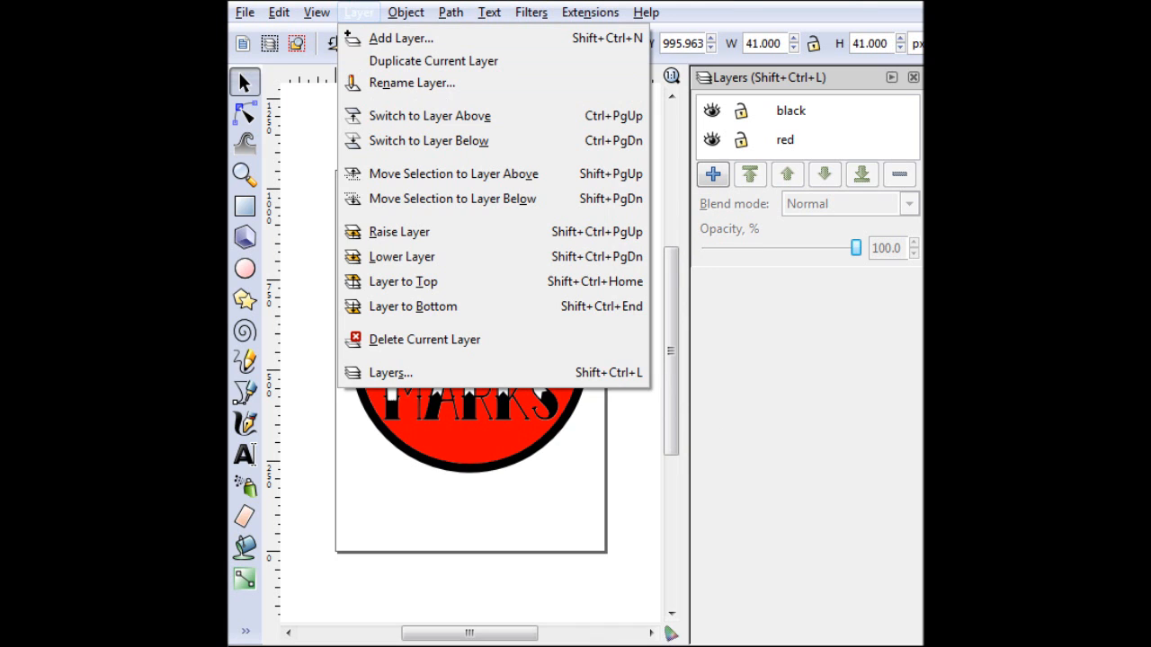
{"action": "left_click", "coordinate": [317, 10]}
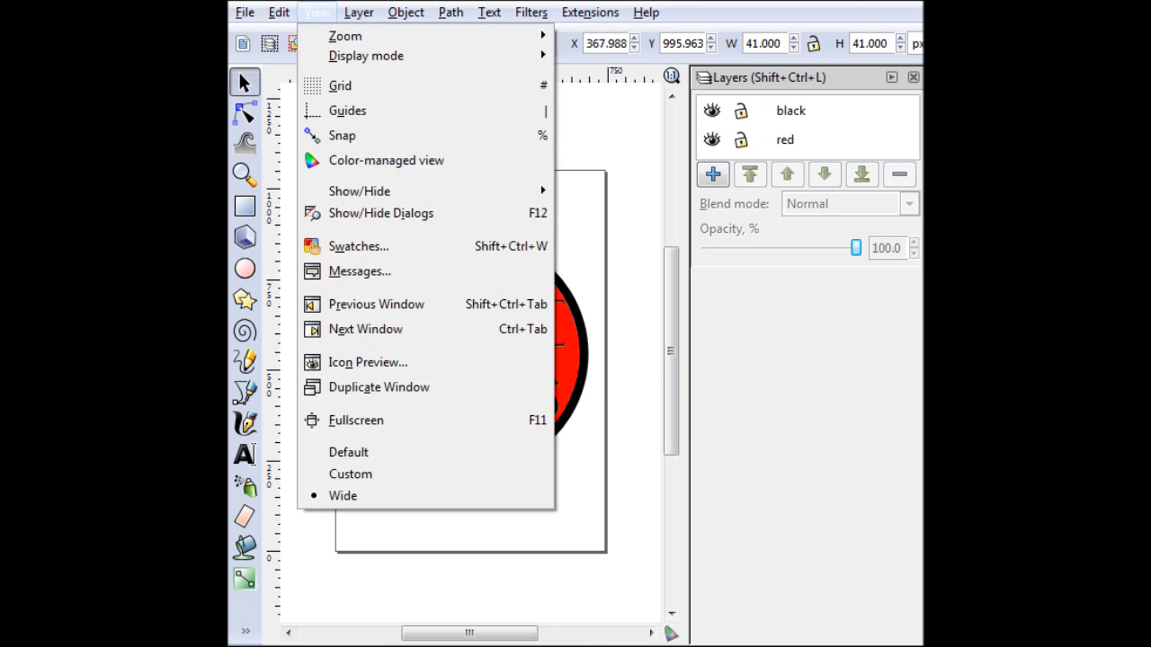
{"action": "left_click", "coordinate": [360, 11]}
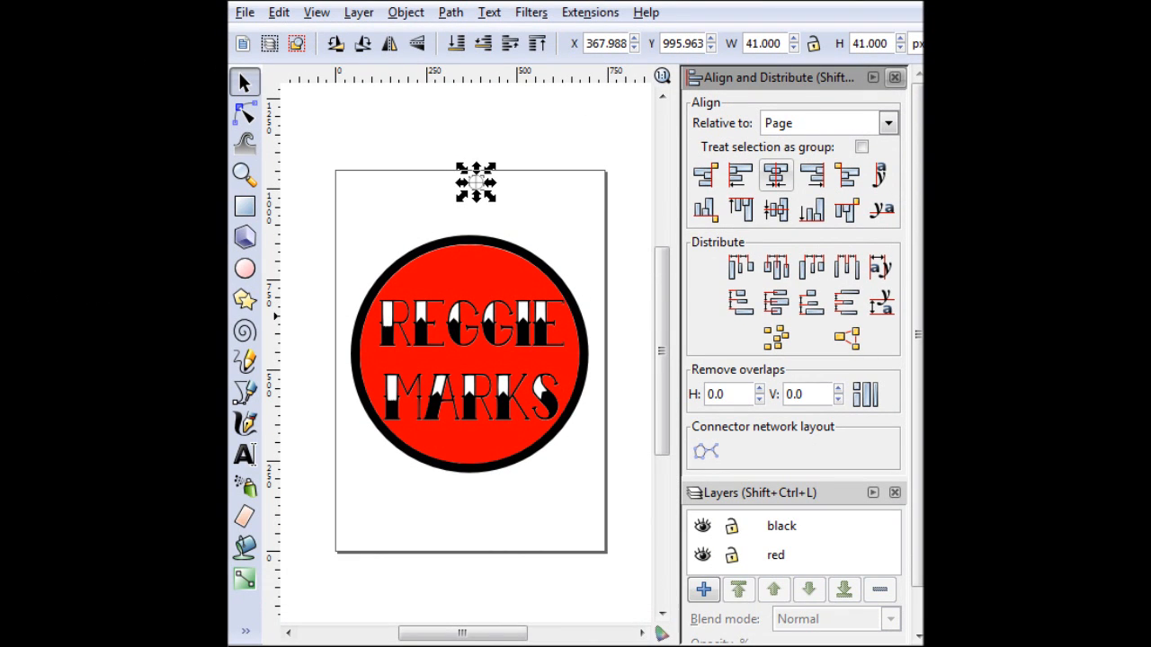
{"action": "left_click", "coordinate": [741, 175]}
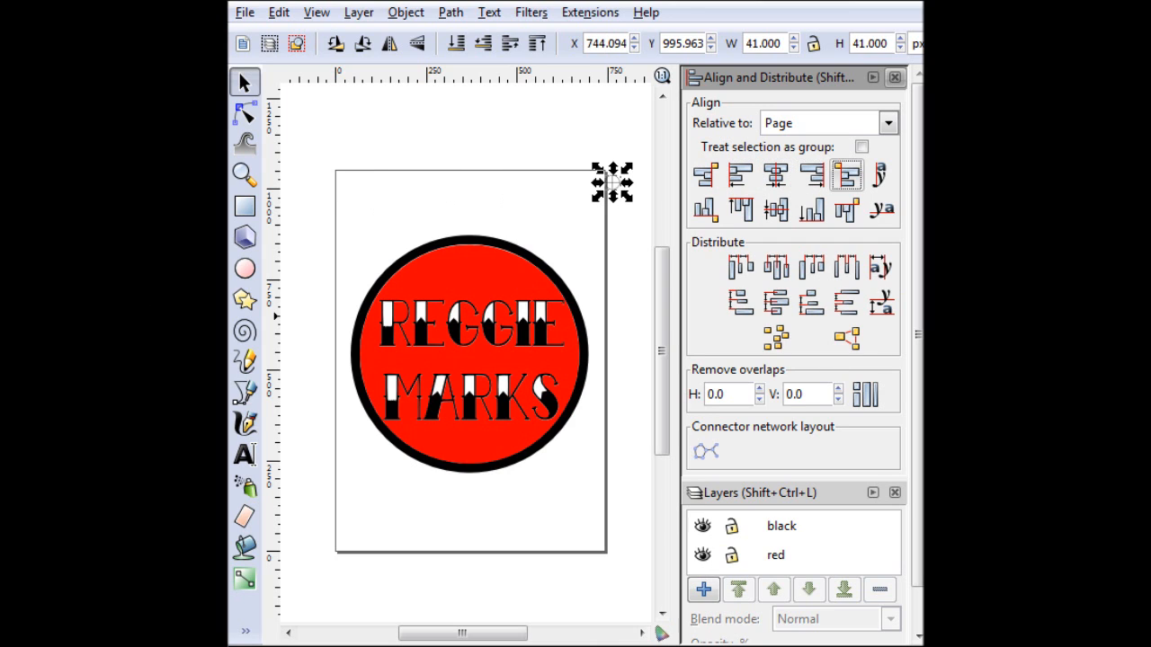
{"action": "left_click", "coordinate": [809, 175]}
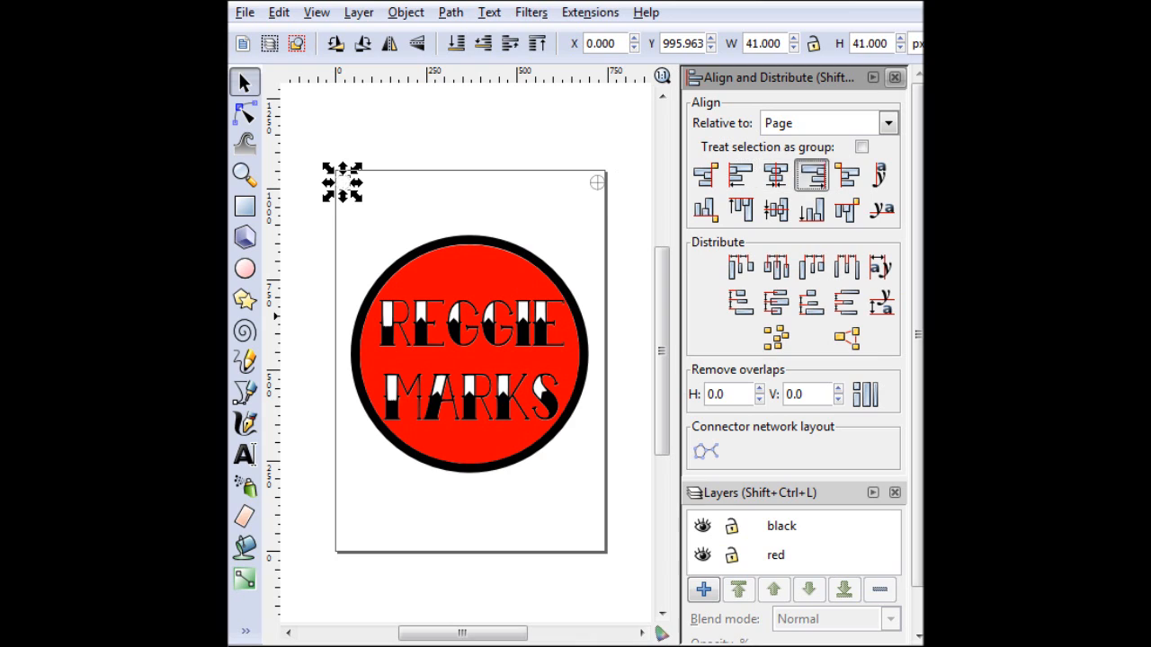
{"action": "left_click", "coordinate": [775, 175]}
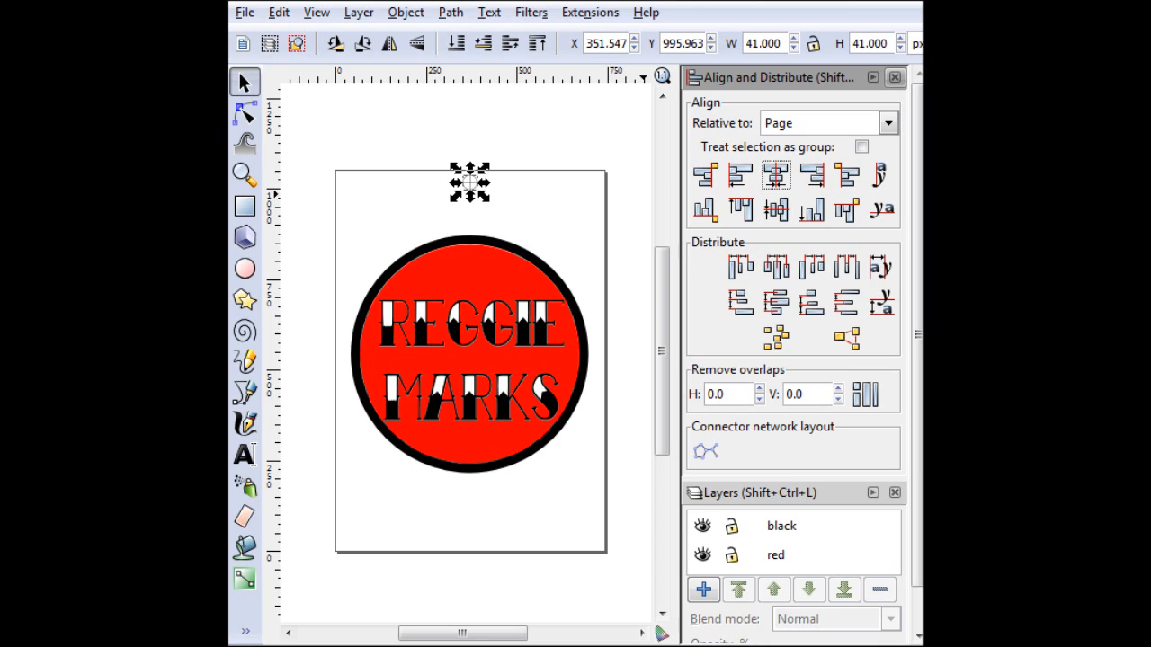
Select the bottom registration mark and bring up Align and Distribute for it
{"action": "left_click", "coordinate": [895, 77]}
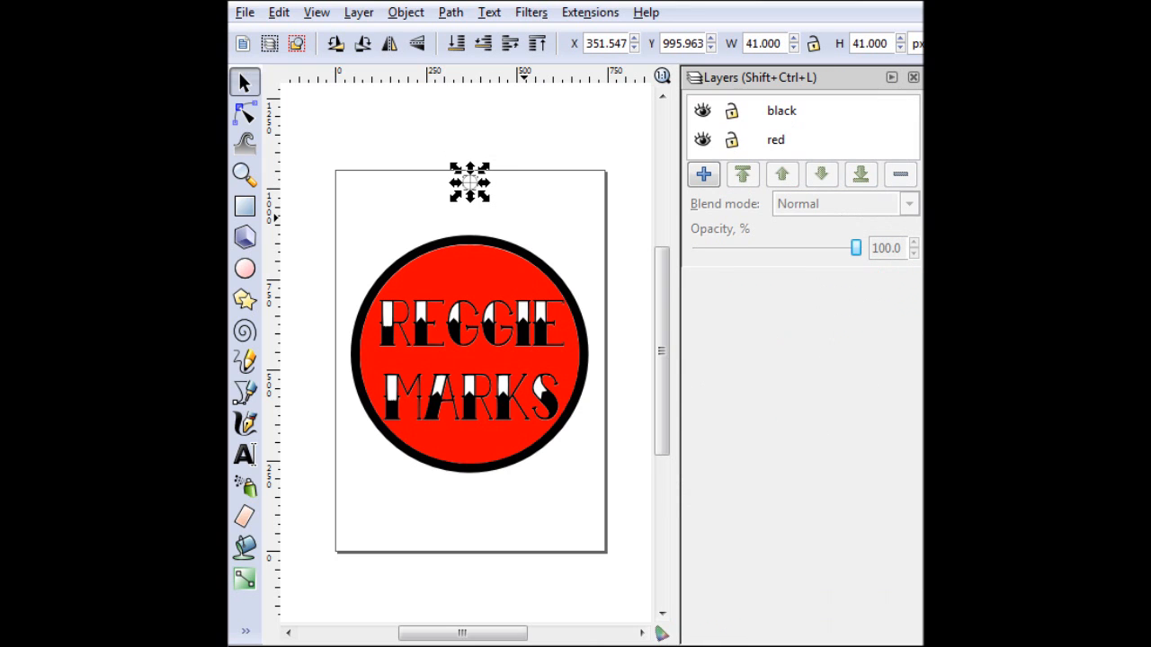
{"action": "left_click_drag", "start_coordinate": [467, 183], "coordinate": [540, 230]}
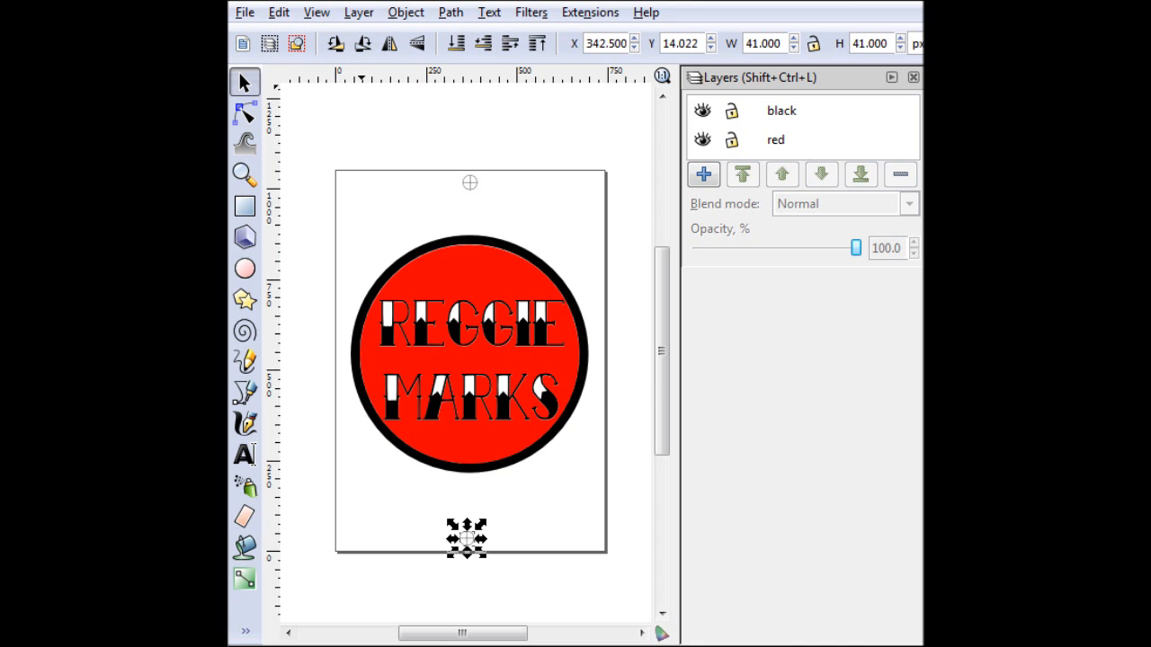
{"action": "left_click", "coordinate": [405, 11]}
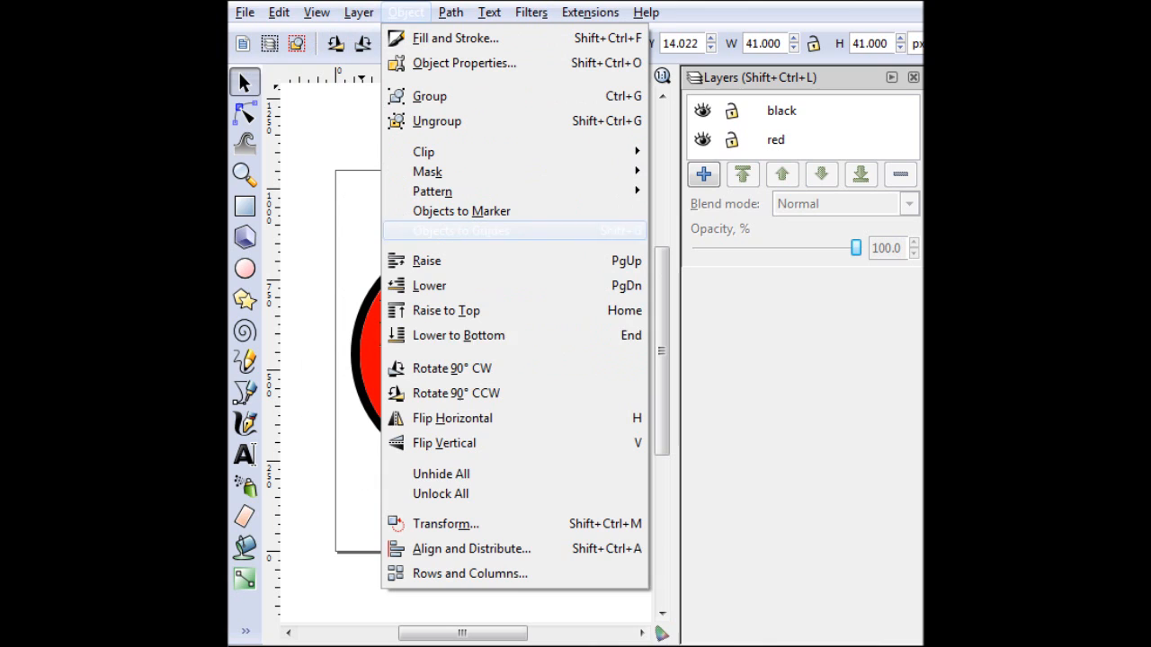
{"action": "left_click", "coordinate": [471, 548]}
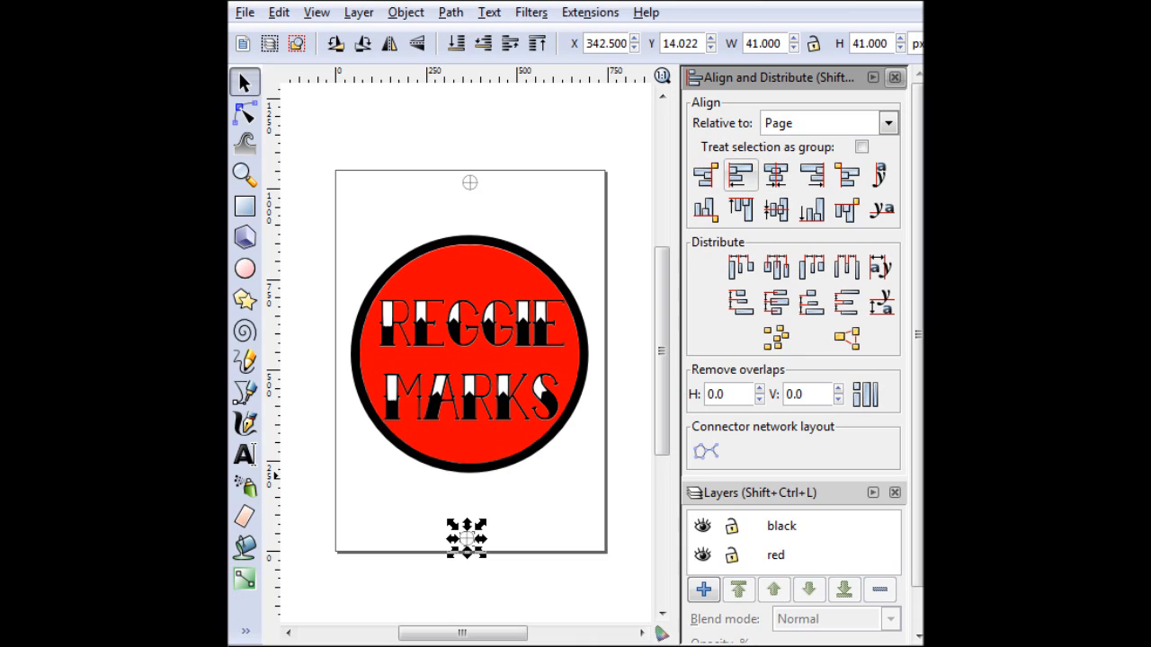
Centre the bottom mark horizontally on the page after trying the right edge
{"action": "left_click", "coordinate": [741, 174]}
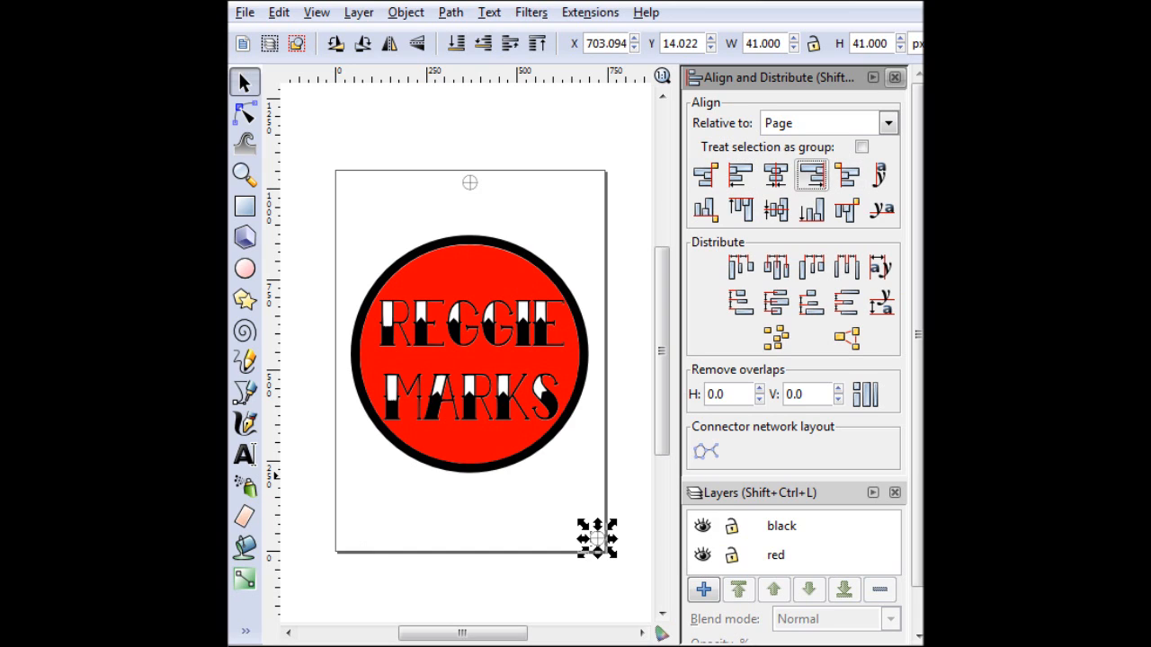
{"action": "left_click", "coordinate": [775, 174]}
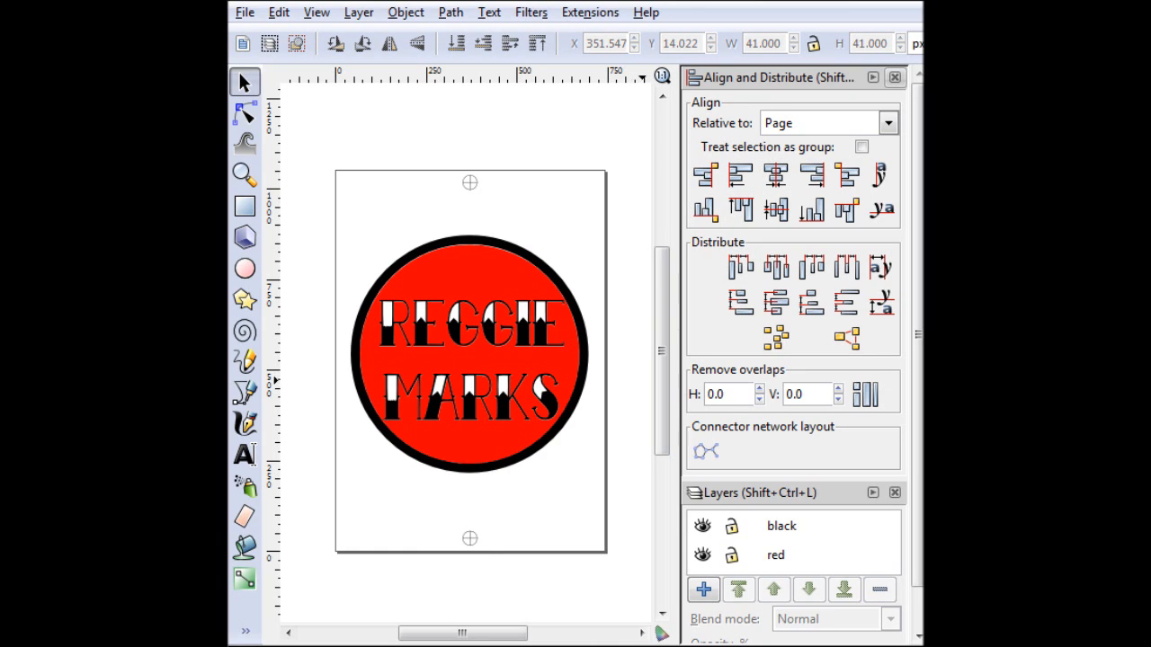
{"action": "left_click", "coordinate": [895, 77]}
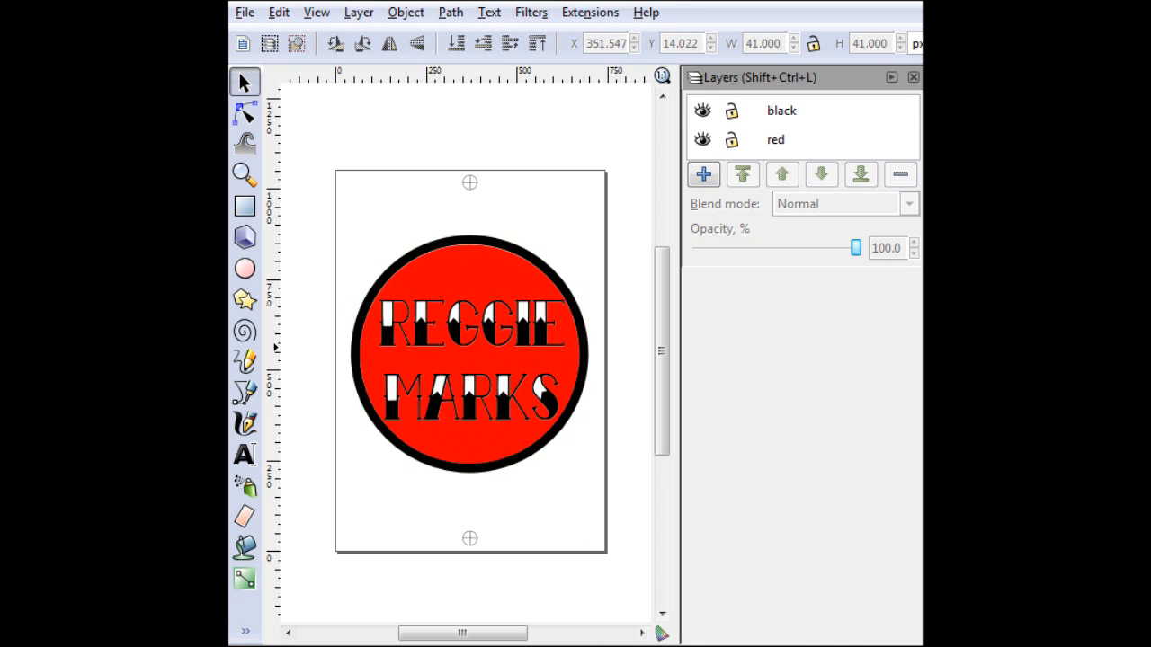
{"action": "left_click", "coordinate": [702, 111]}
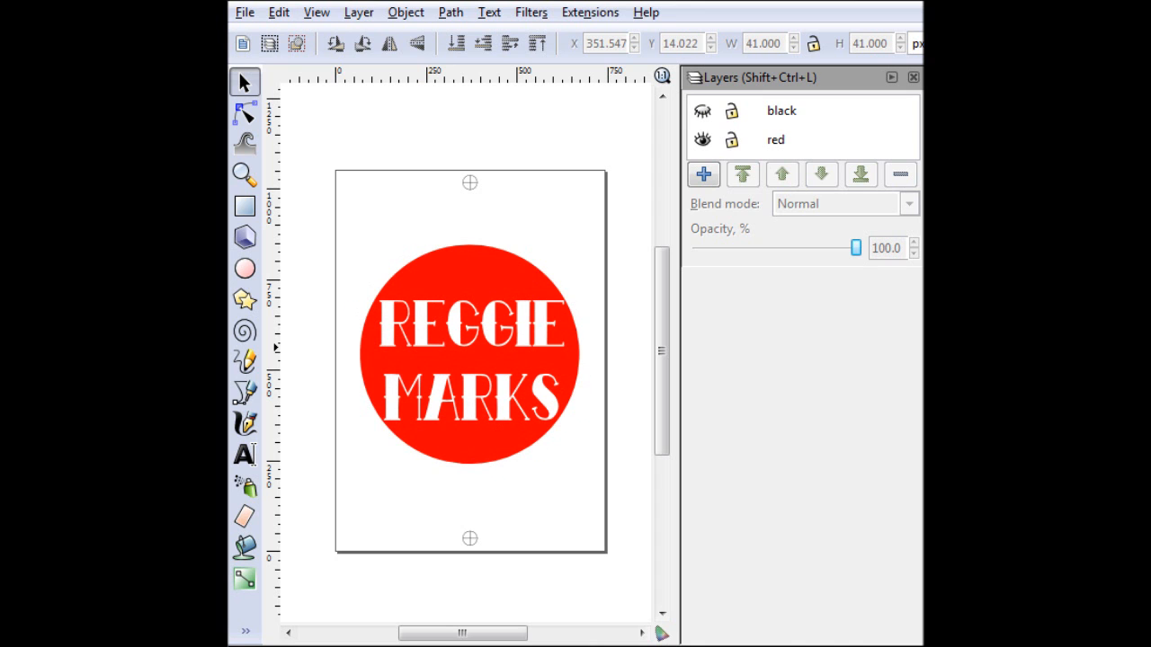
{"action": "left_click", "coordinate": [701, 140]}
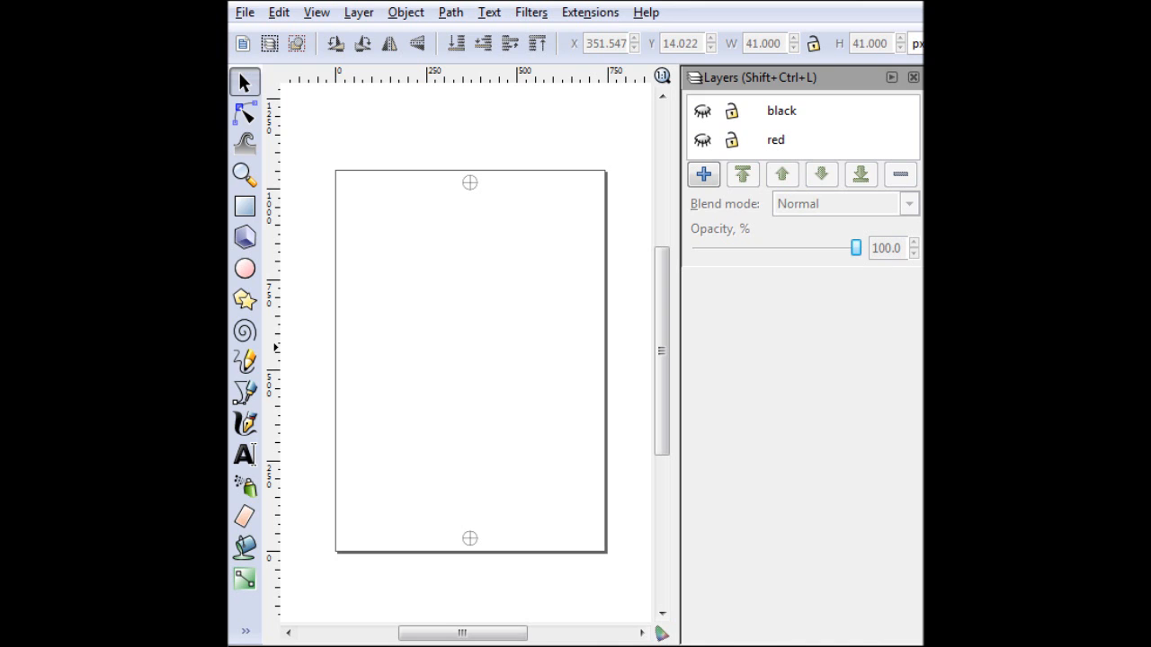
{"action": "left_click", "coordinate": [701, 112]}
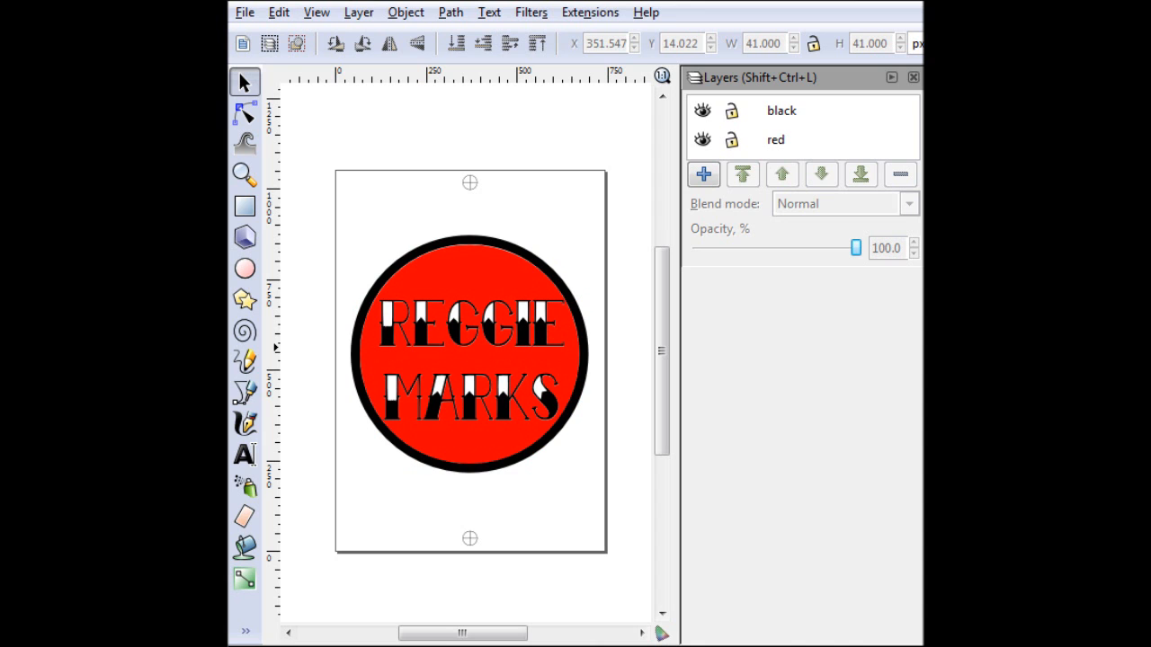
{"action": "left_click", "coordinate": [701, 111]}
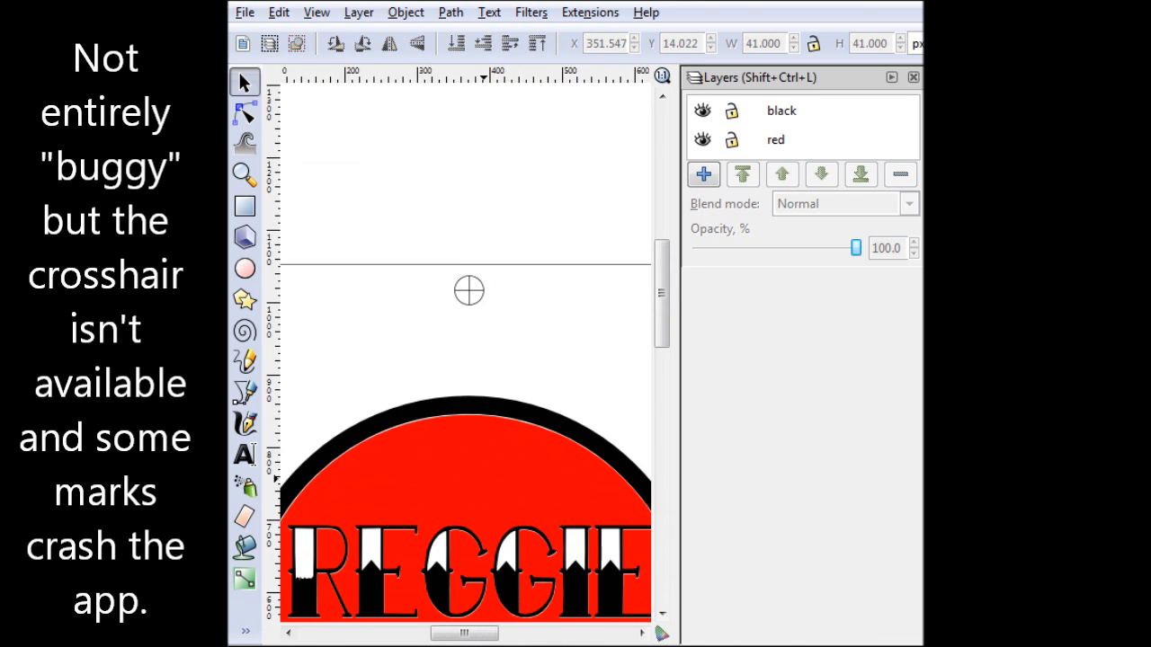
Render a second wireframe sphere with the radius raised to 25 px above the bottom mark
{"action": "scroll", "scroll_direction": "down", "scroll_amount": 3}
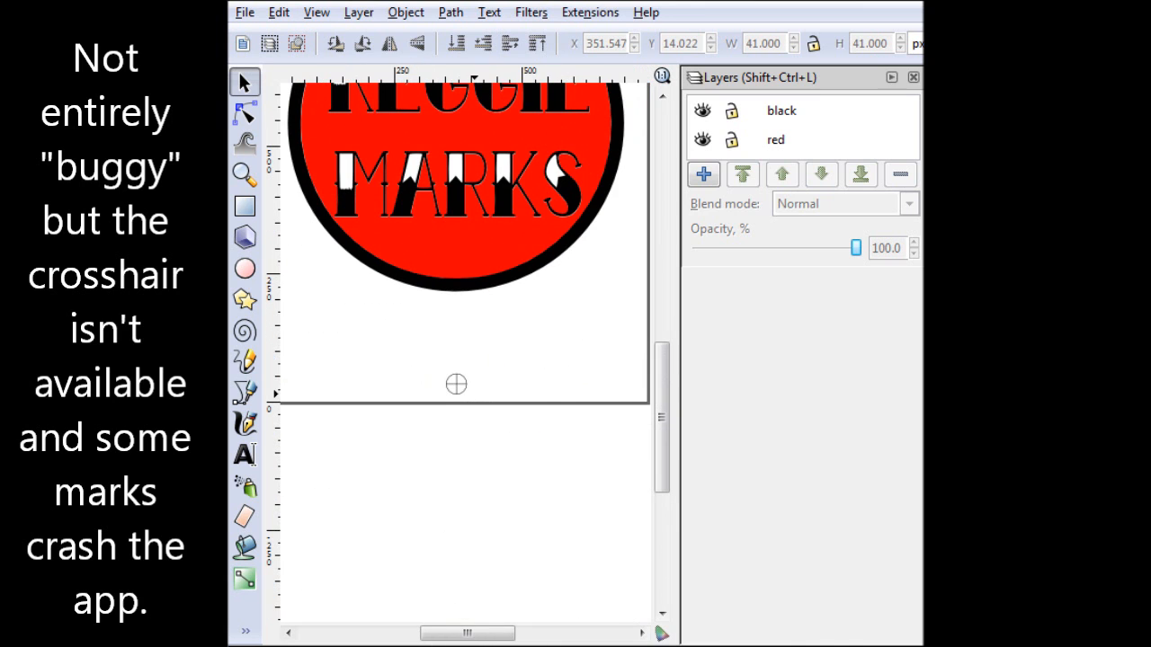
{"action": "left_click", "coordinate": [590, 11]}
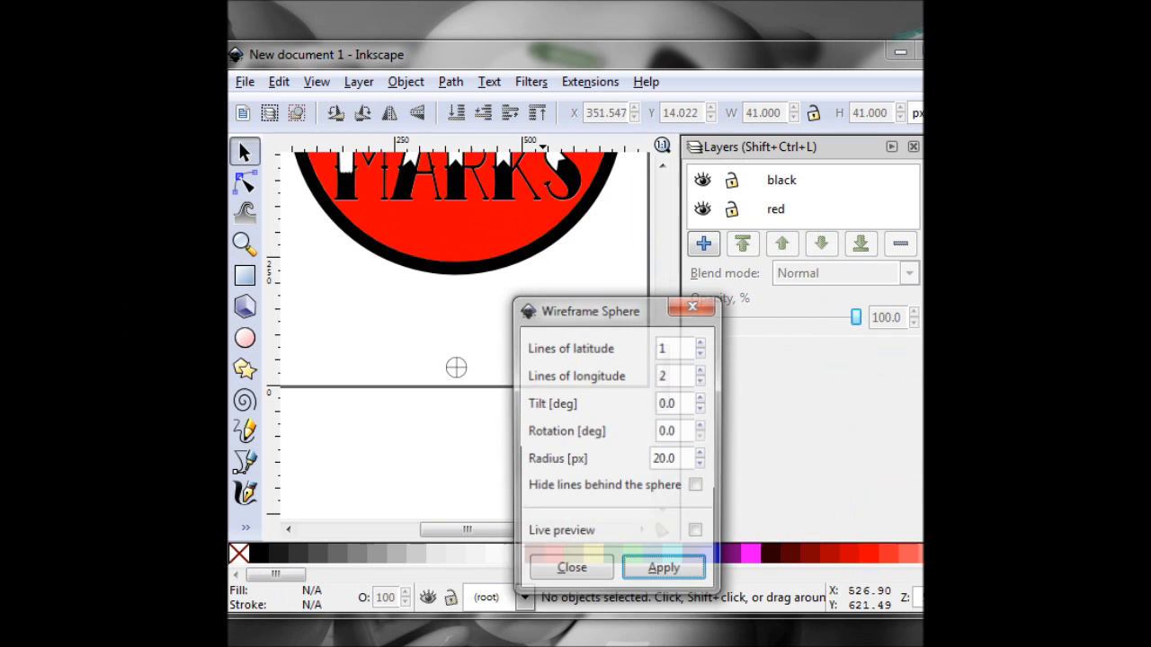
{"action": "left_click_drag", "start_coordinate": [589, 311], "coordinate": [579, 198]}
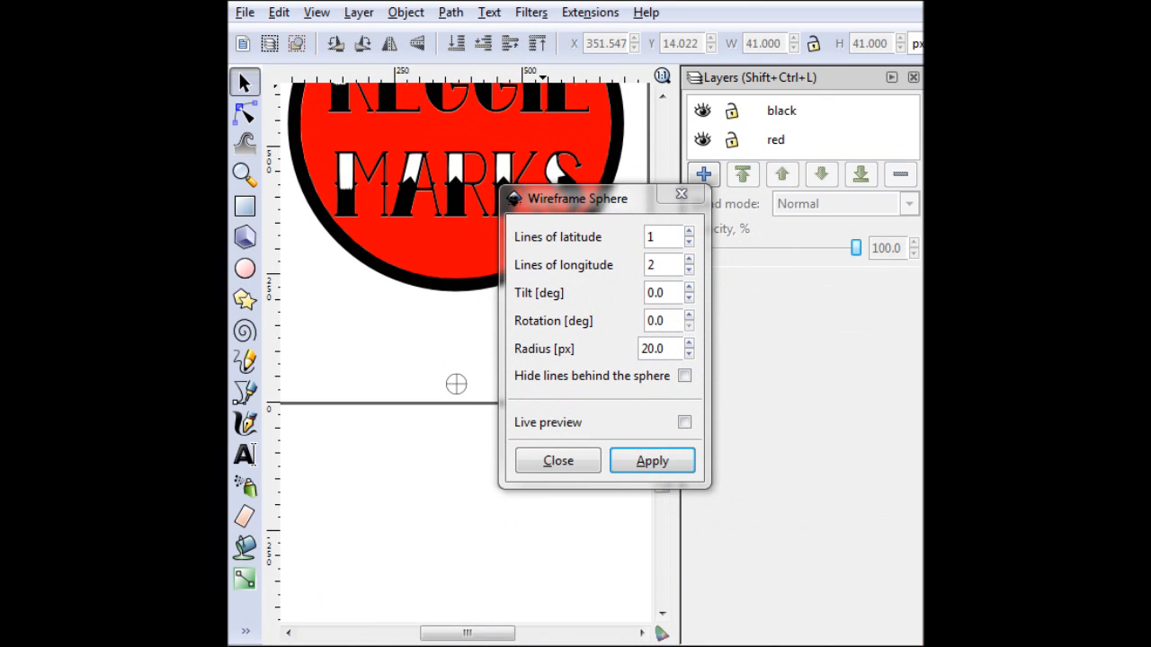
{"action": "left_click", "coordinate": [687, 344]}
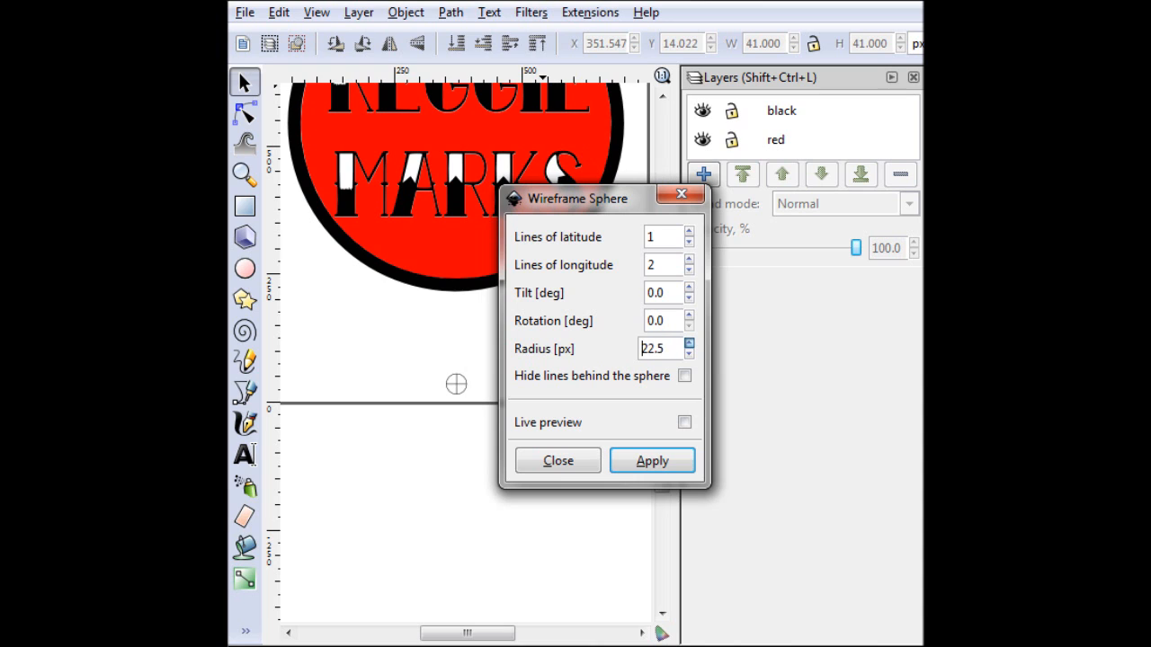
{"action": "left_click", "coordinate": [689, 343]}
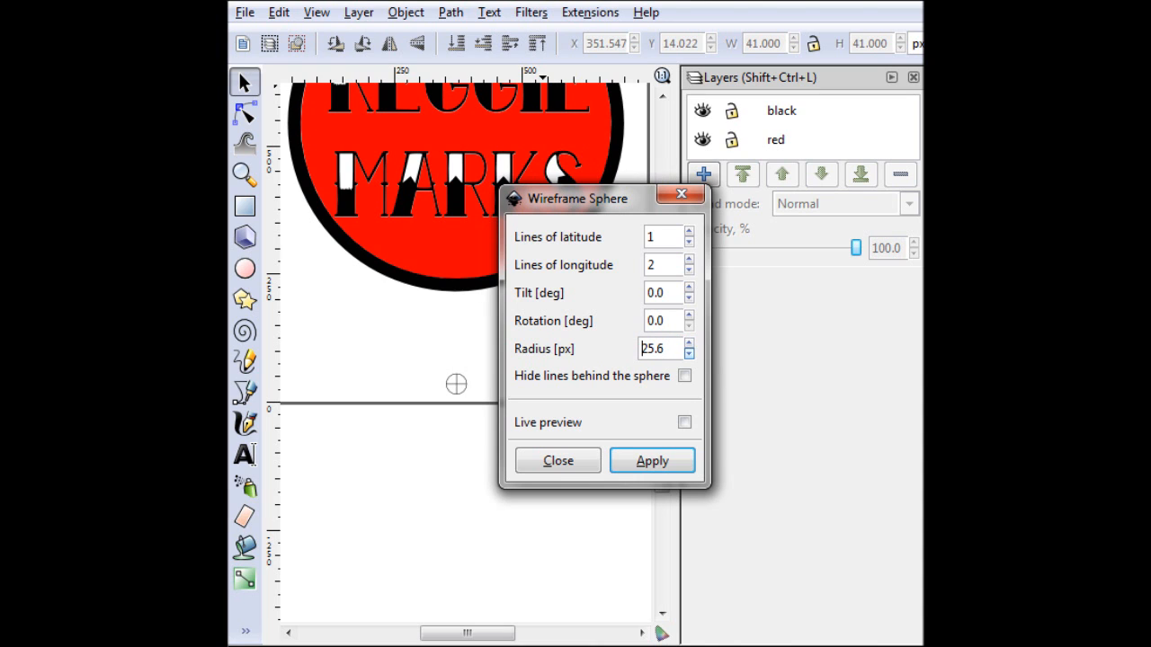
{"action": "left_click", "coordinate": [687, 352]}
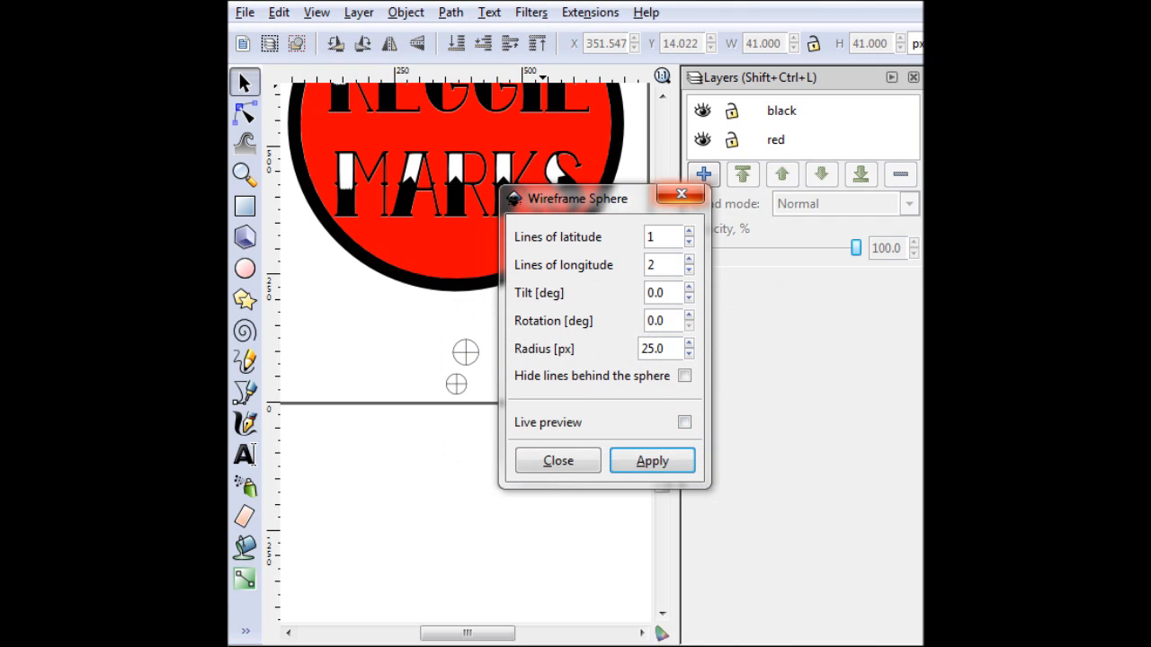
{"action": "left_click", "coordinate": [558, 461]}
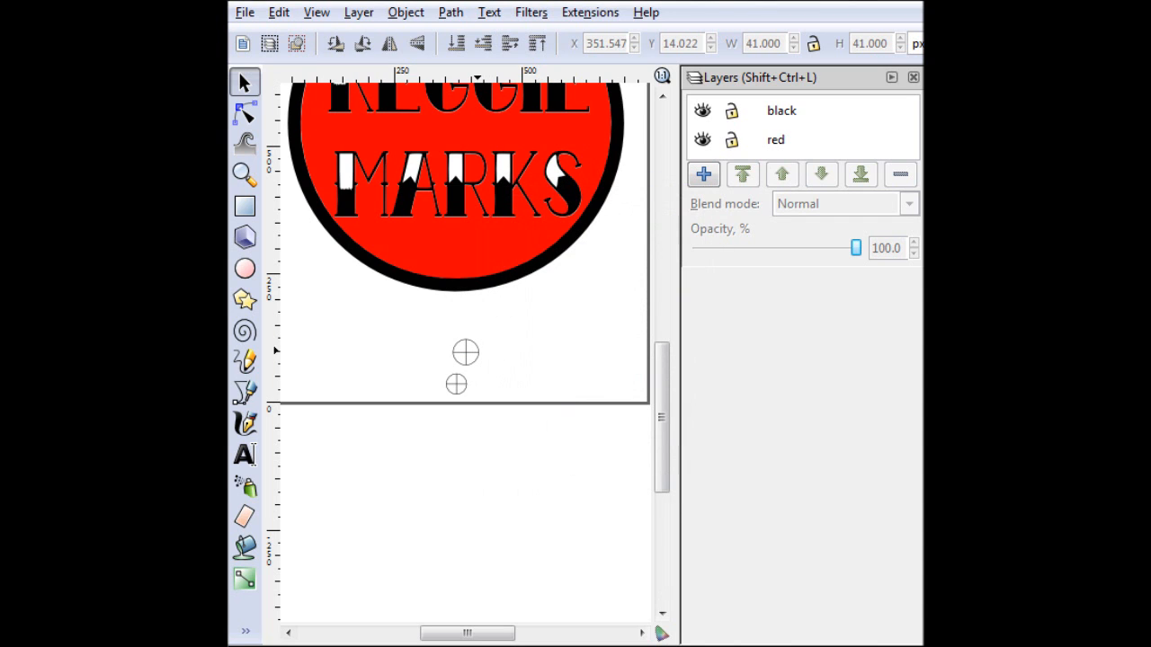
With width/height locked, scale the new sphere proportionally to about 96.5 px across
{"action": "left_click", "coordinate": [463, 353]}
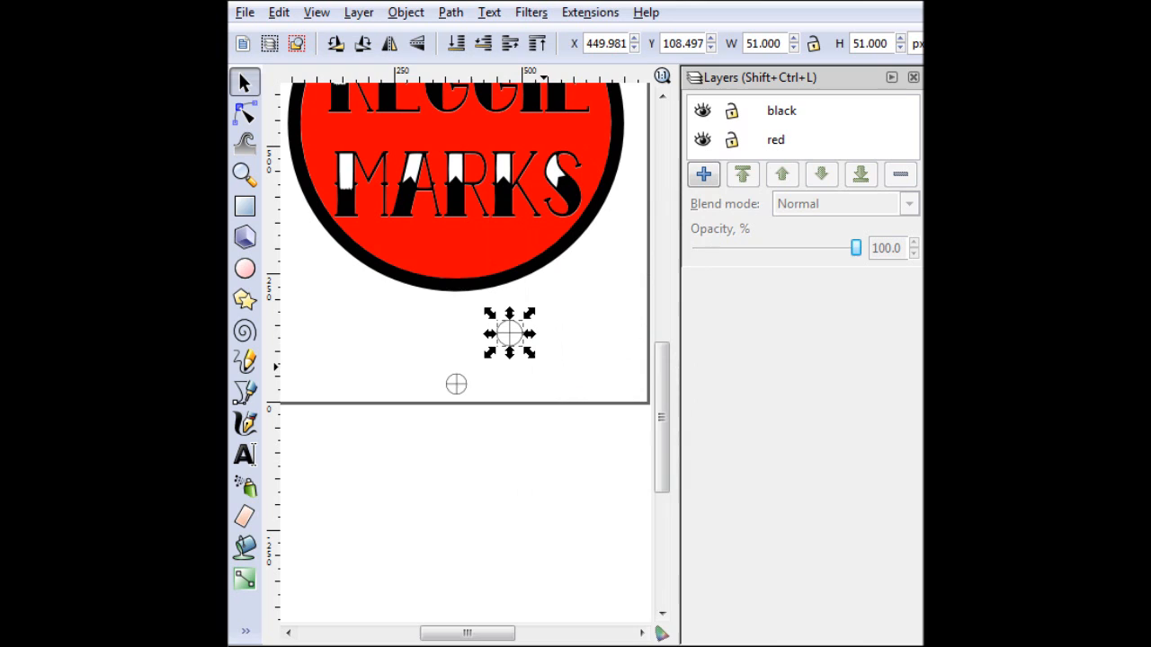
{"action": "left_click", "coordinate": [813, 43]}
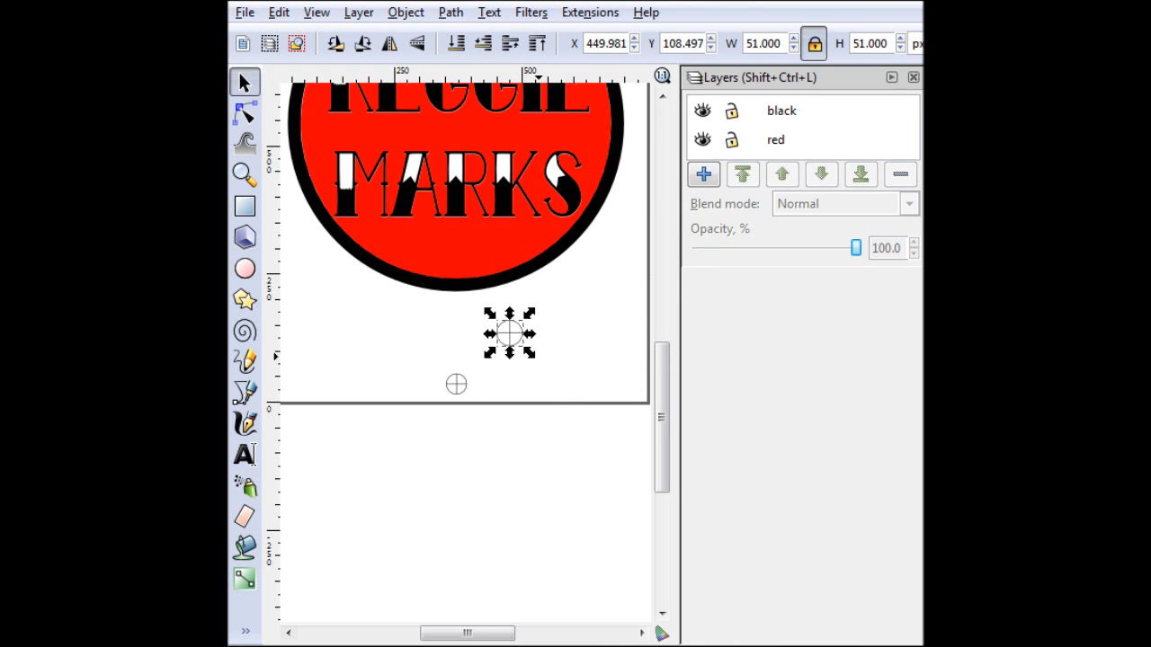
{"action": "left_click_drag", "start_coordinate": [528, 315], "coordinate": [557, 314]}
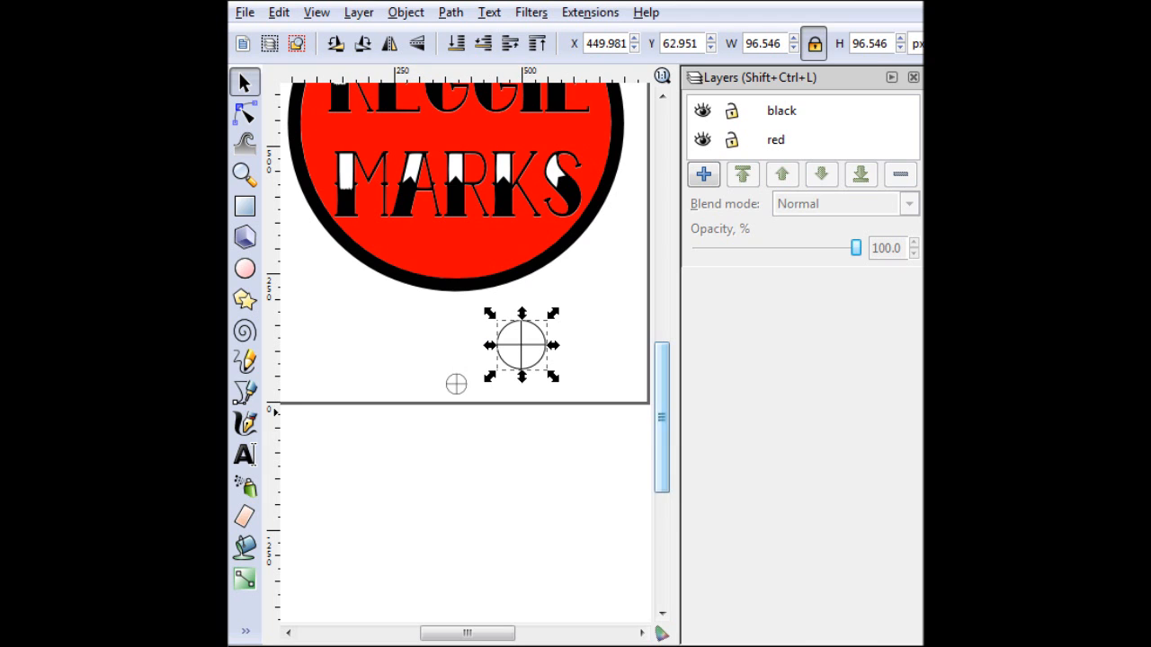
{"action": "scroll", "scroll_direction": "up", "scroll_amount": 3}
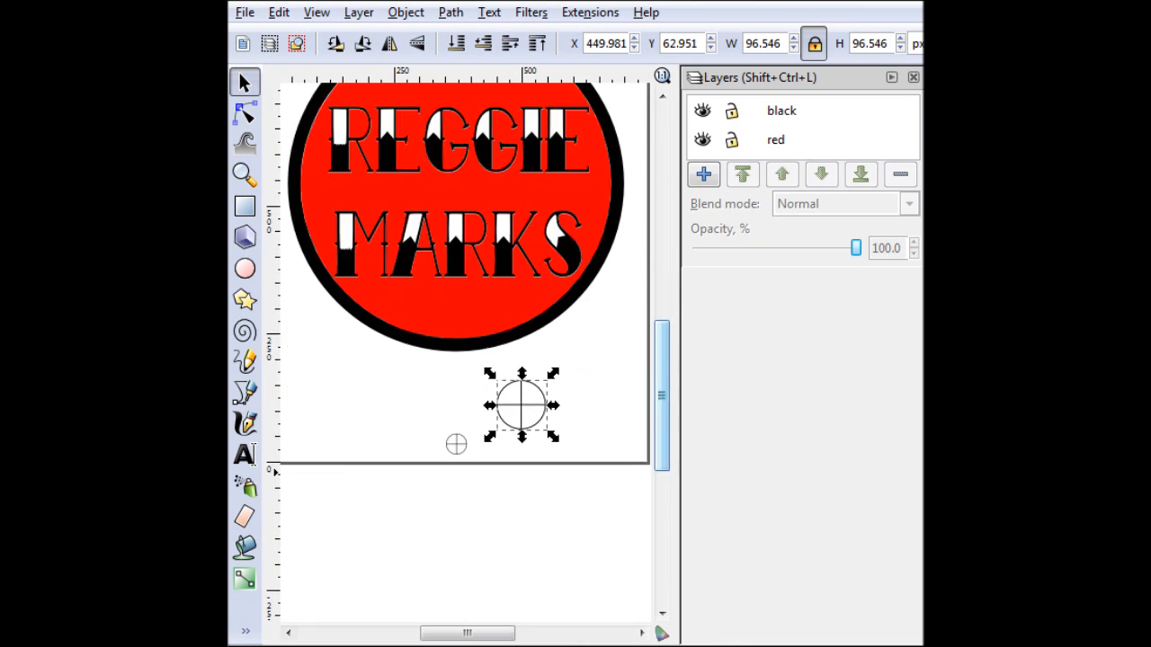